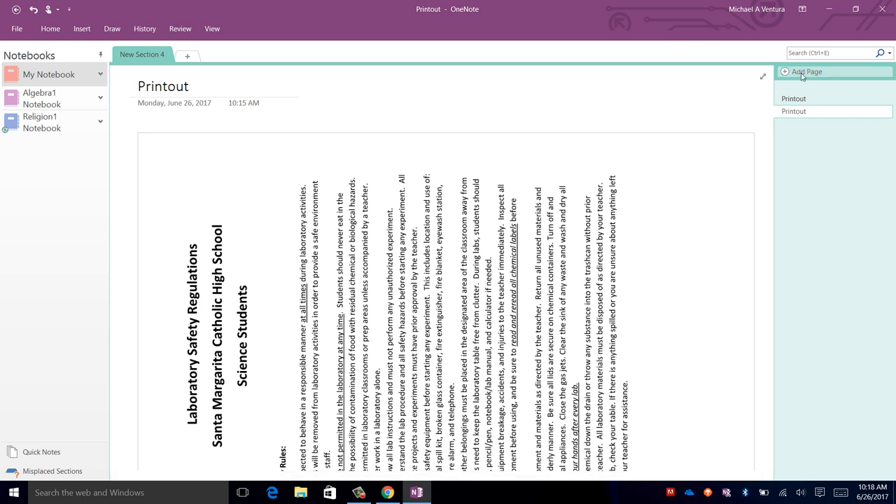
- Add a new untitled page to the section, then switch to the lab safety PDF in the browser
click(806, 71)
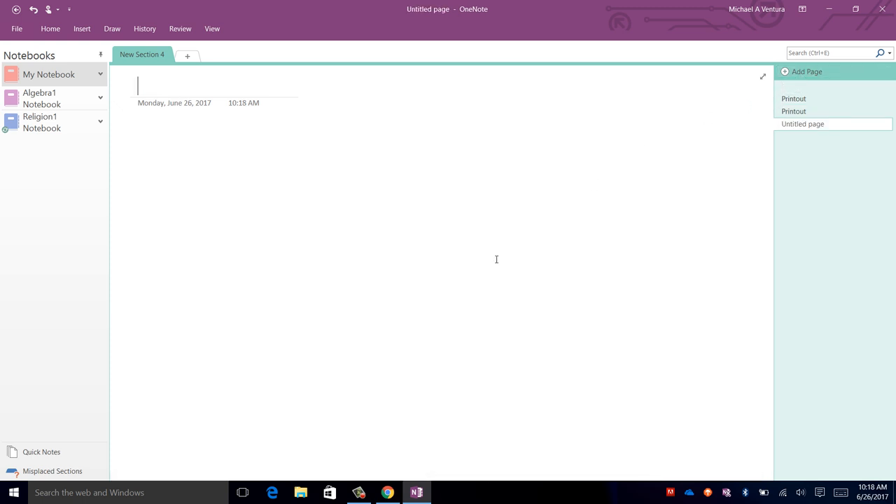
click(387, 493)
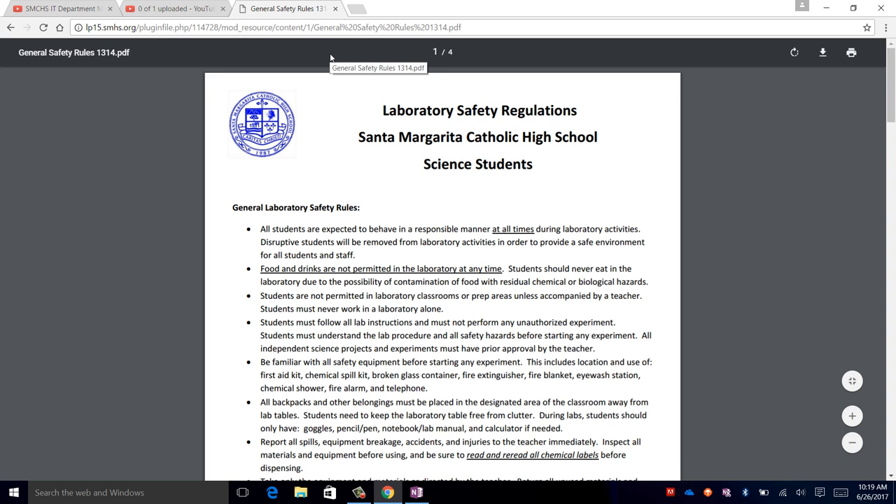
mouse_move(731, 108)
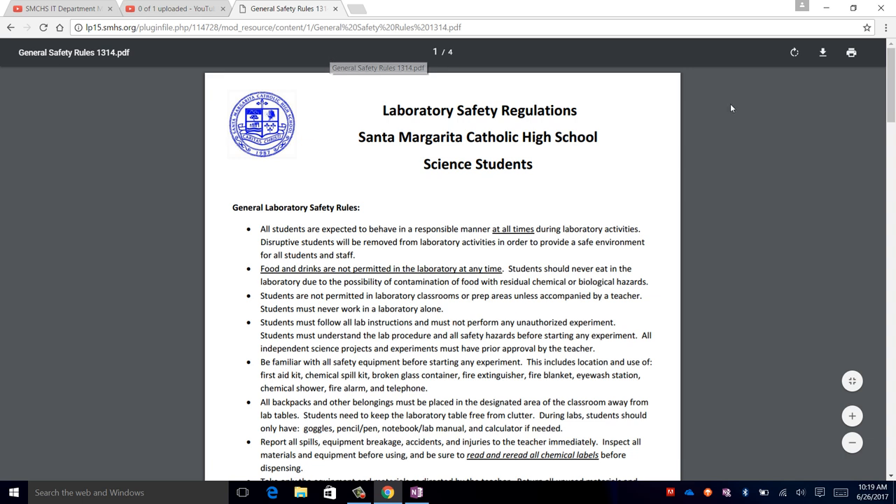
- Start printing the lab safety PDF and bring up the system print dialog with Send To OneNote 2016
click(851, 54)
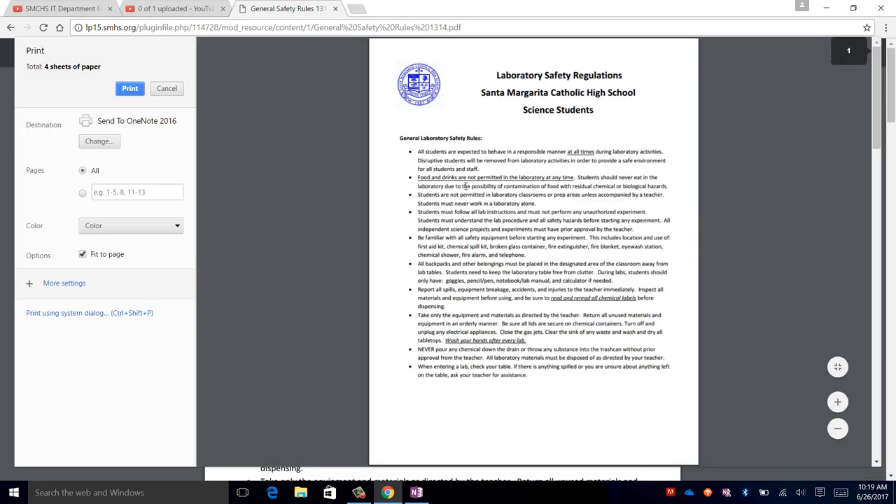
mouse_move(67, 314)
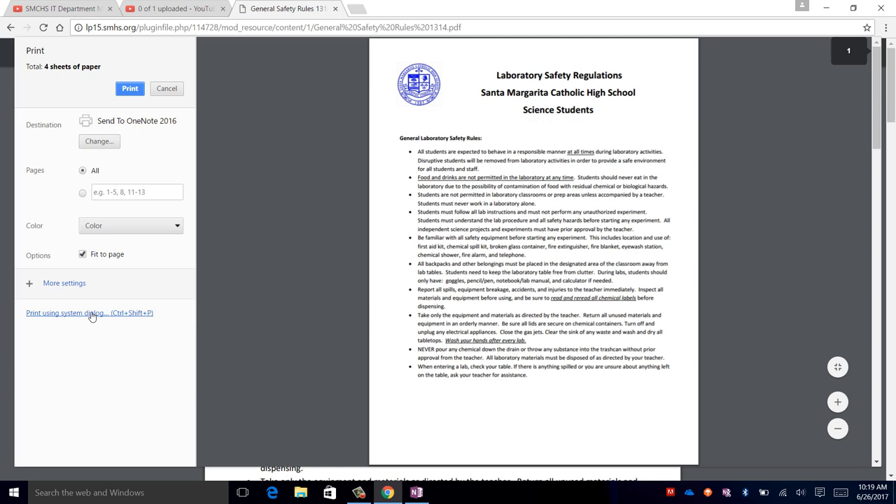
click(90, 313)
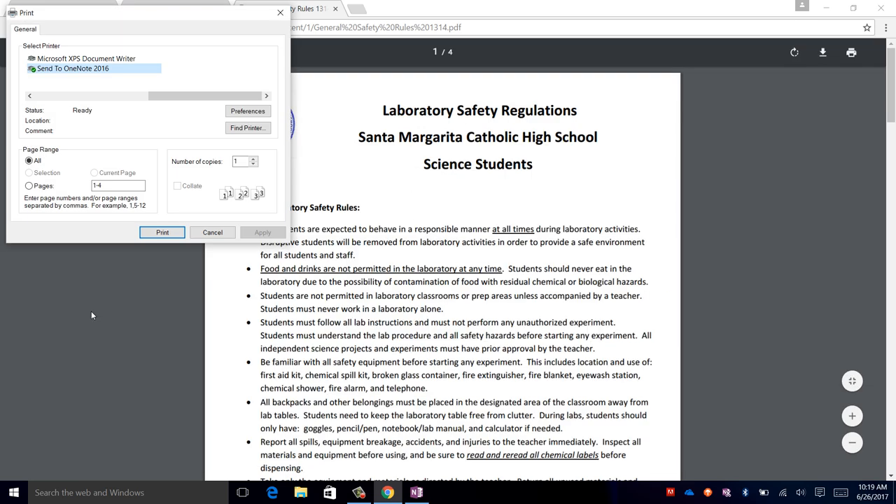
mouse_move(222, 119)
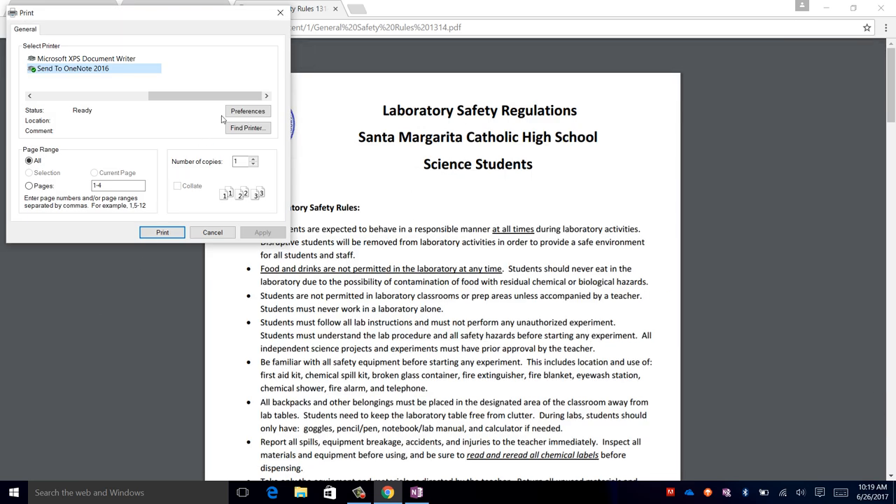
- Set the printer preferences to Portrait orientation and send the PDF to Send To OneNote 2016
click(246, 111)
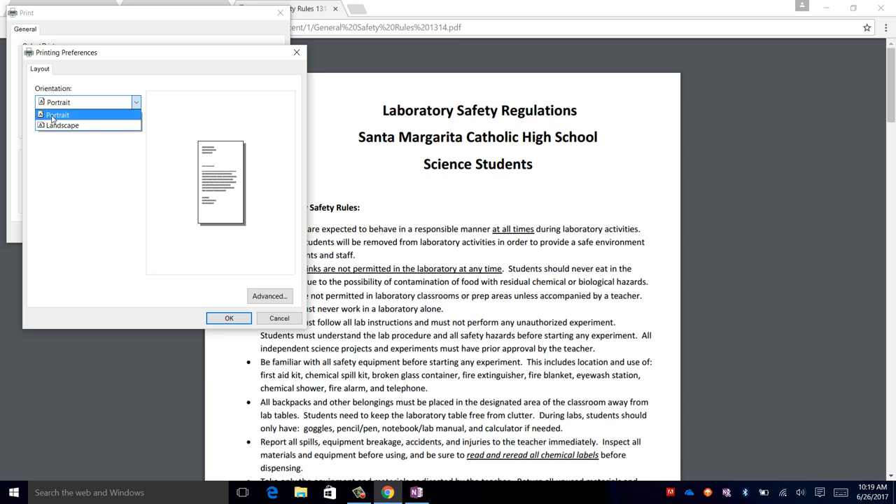
click(57, 115)
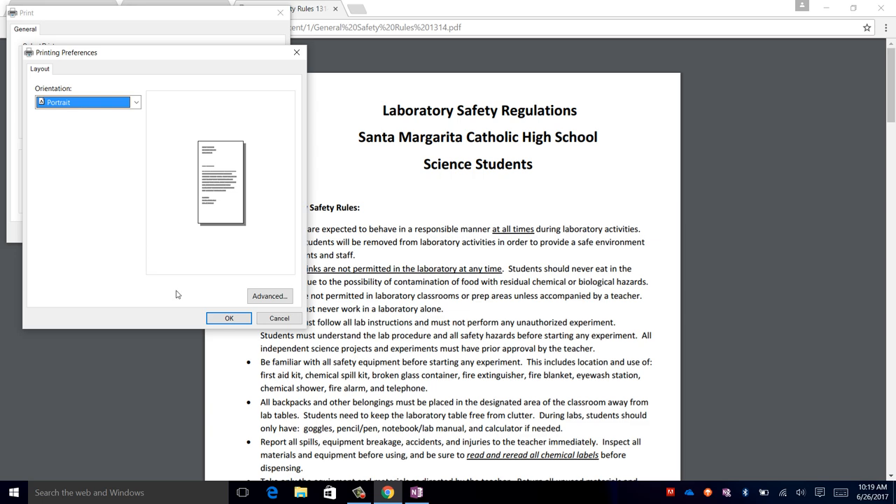
click(229, 318)
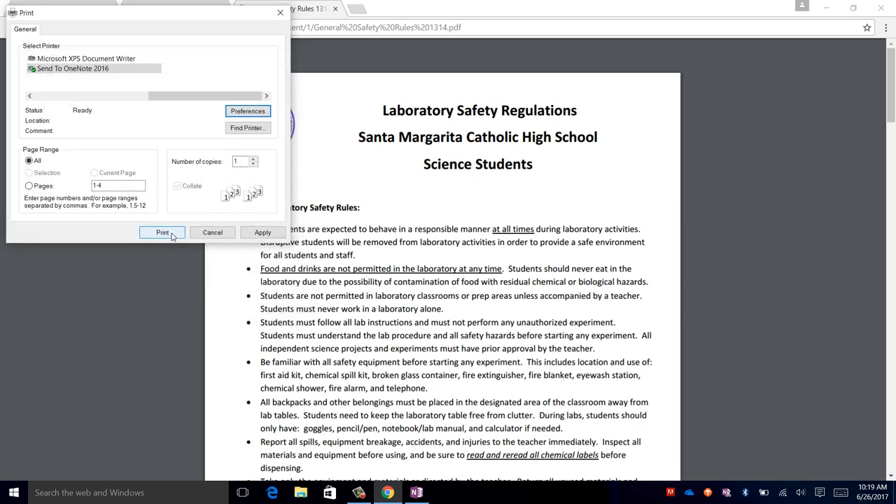
click(213, 232)
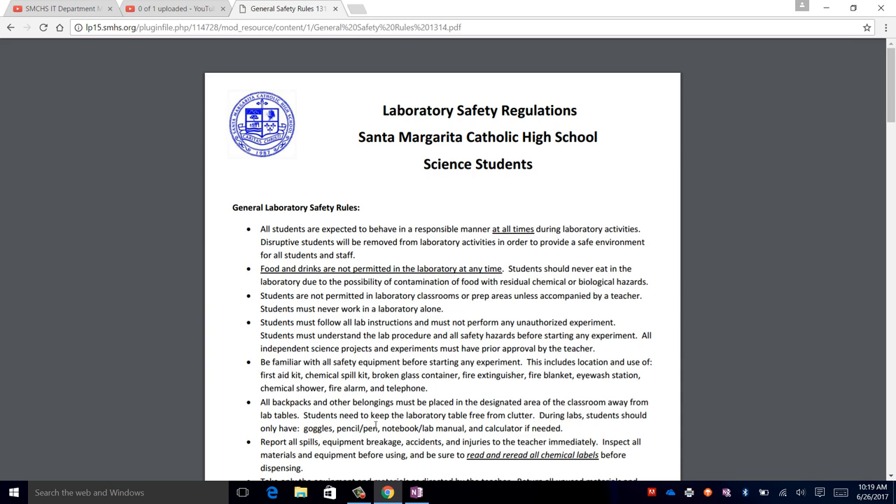
- Choose 'Untitled page (current page)' as the printout location in OneNote and confirm with OK
click(417, 493)
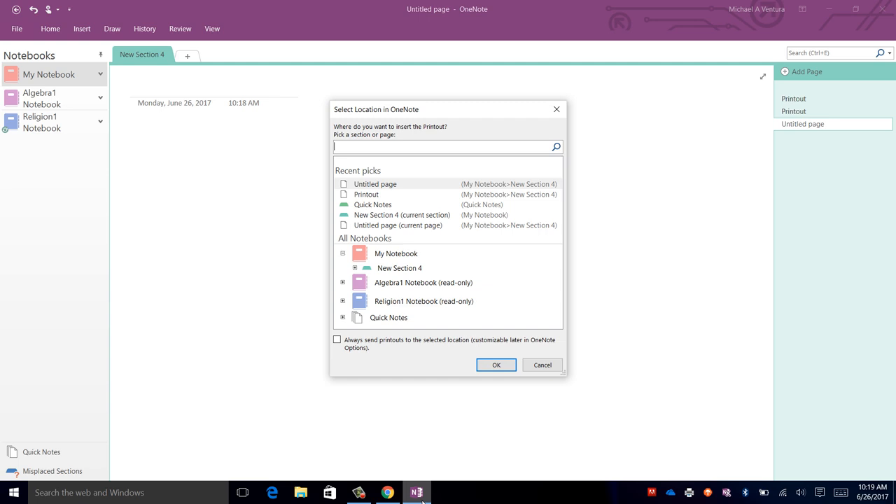
mouse_move(398, 224)
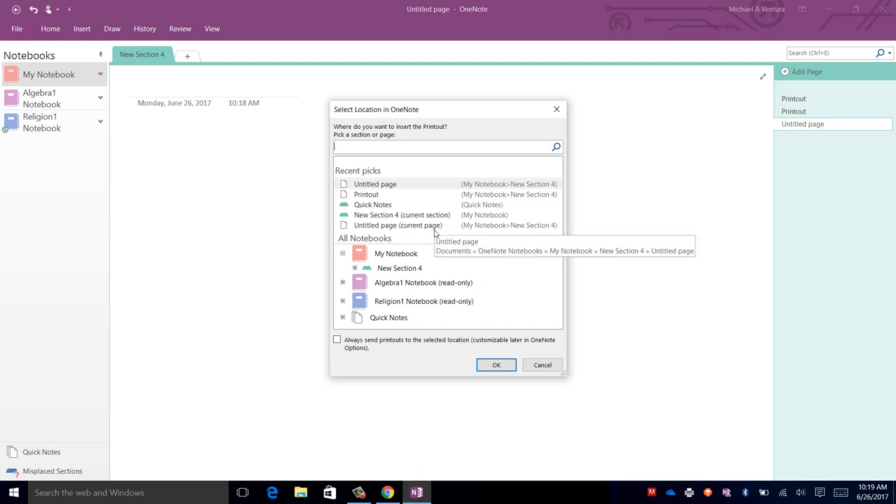
click(495, 364)
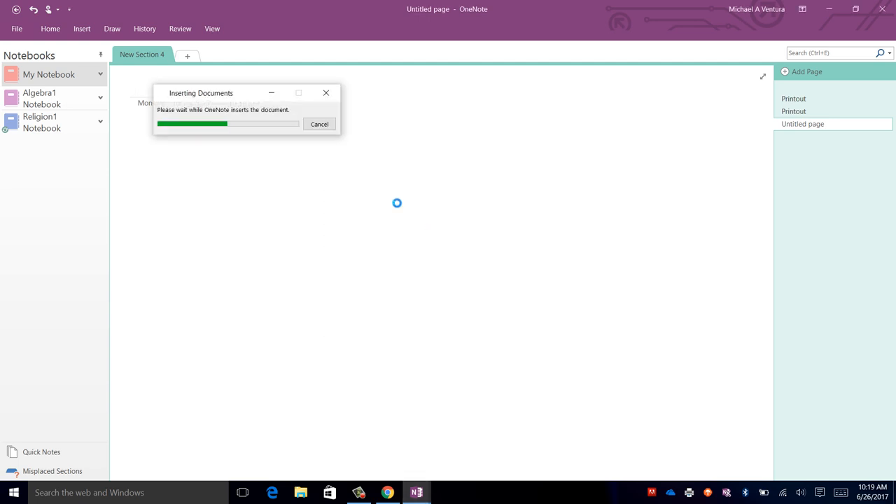